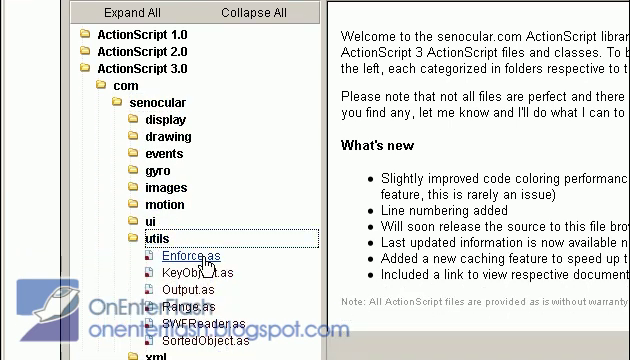
Step: Scroll down the senocular library listing to reach the KeyObject.as source
scroll(down, 3)
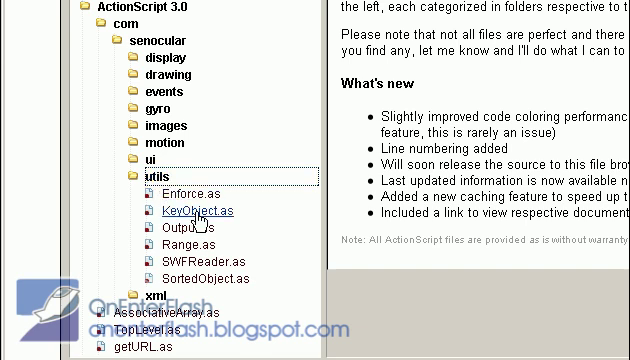
scroll(down, 3)
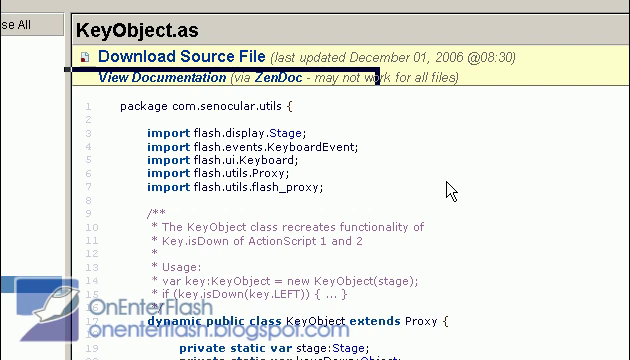
mouse_move(436, 224)
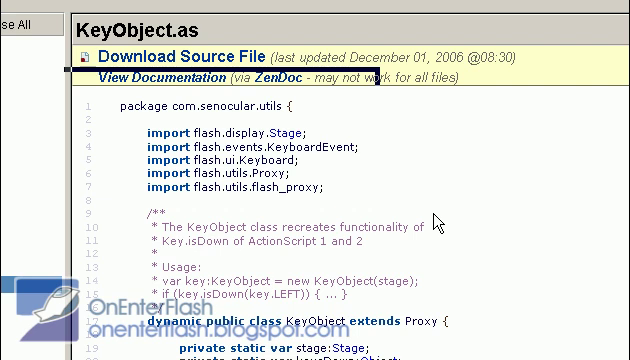
scroll(down, 3)
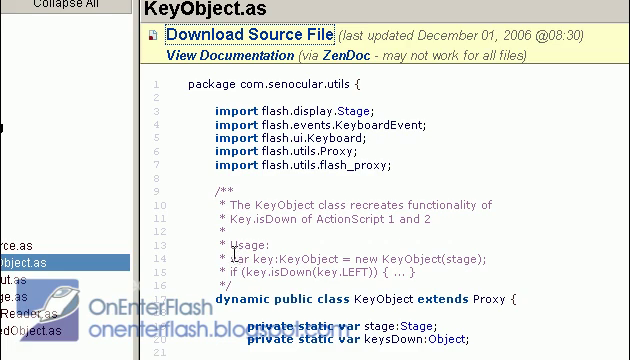
Step: Switch to the Flying Yogi tab and scroll through the SpriteLib GPL page
click(80, 38)
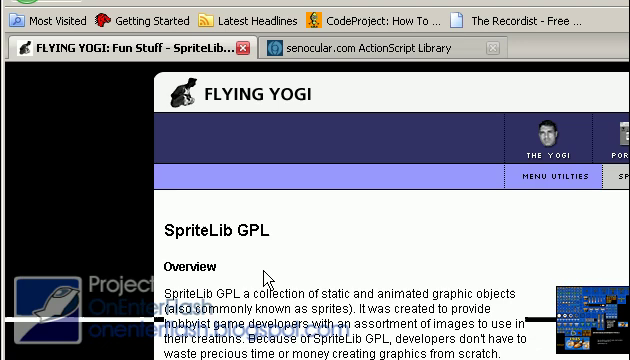
scroll(down, 3)
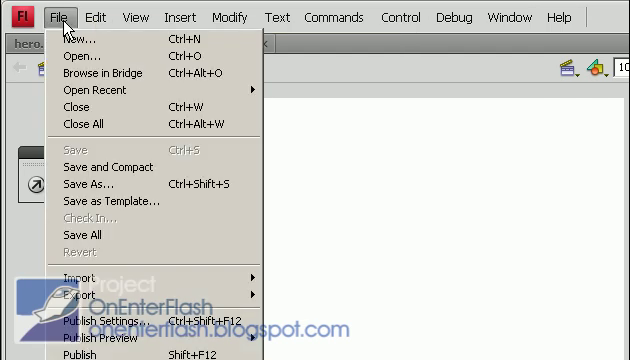
mouse_move(80, 184)
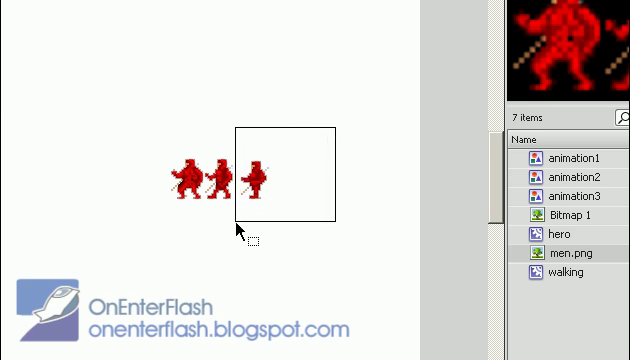
click(264, 184)
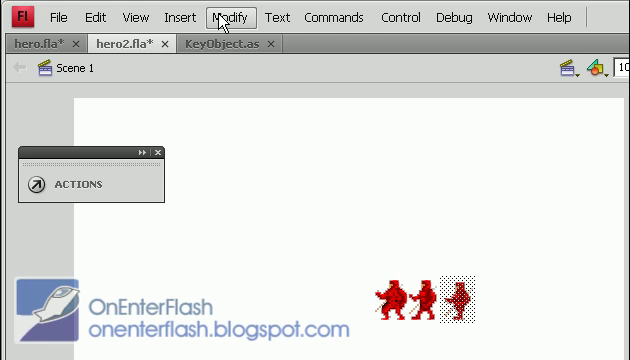
click(216, 16)
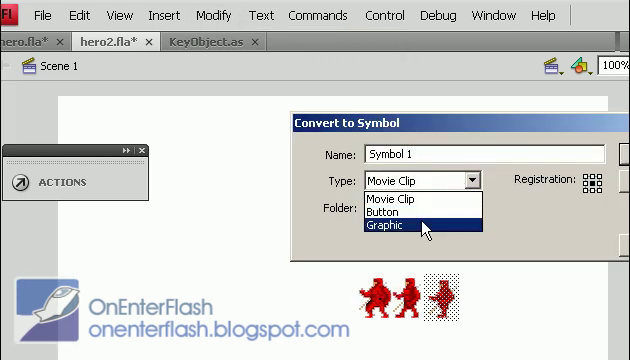
click(400, 226)
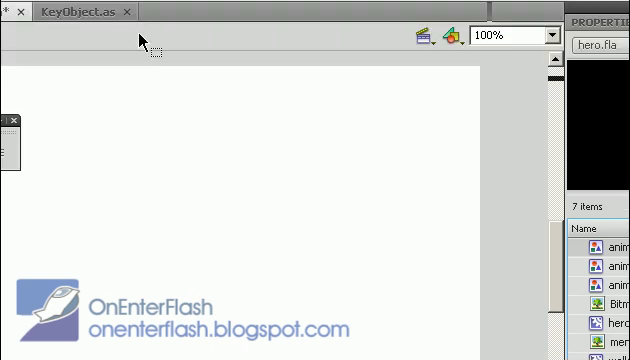
Step: Show the timeline, select frame 1 of Layer 1 and view hero2.fla's ActionScript 3.0 document properties
click(182, 16)
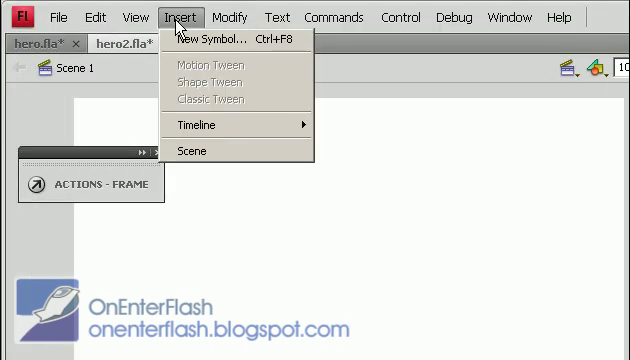
click(204, 40)
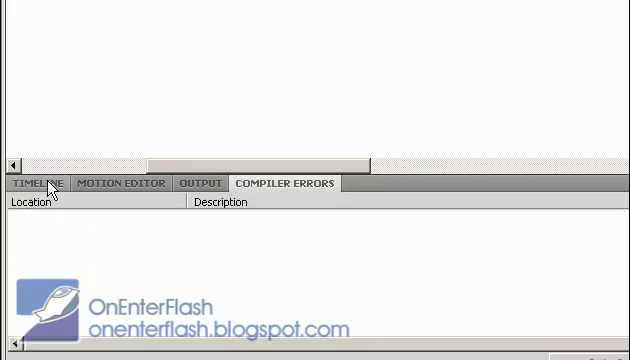
click(40, 186)
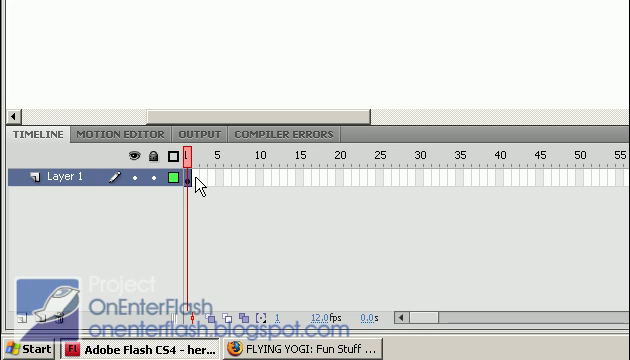
click(190, 182)
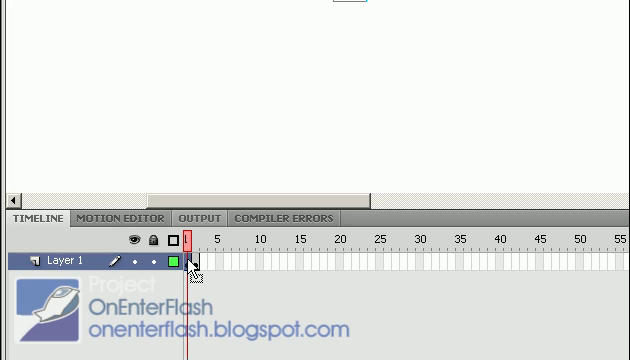
click(190, 260)
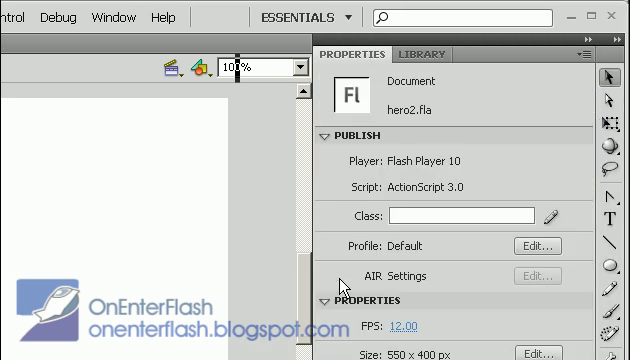
scroll(down, 3)
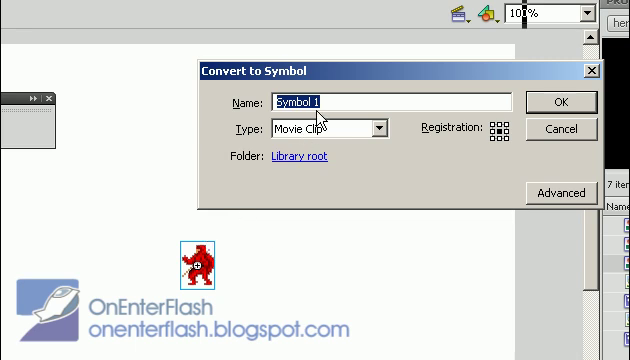
Step: Create the movie clip symbol named hero and begin naming its stage instance
text(hero)
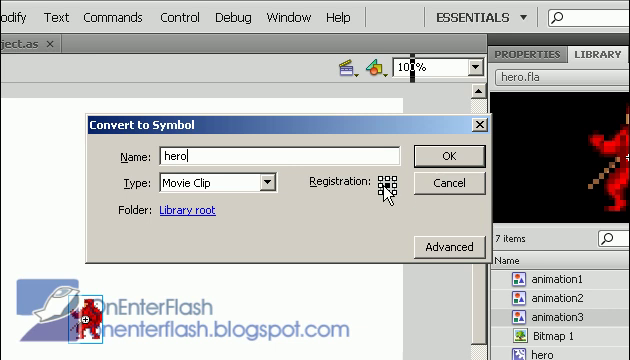
click(450, 156)
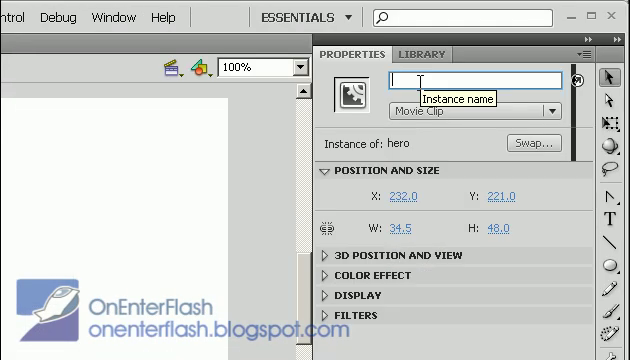
text(he)
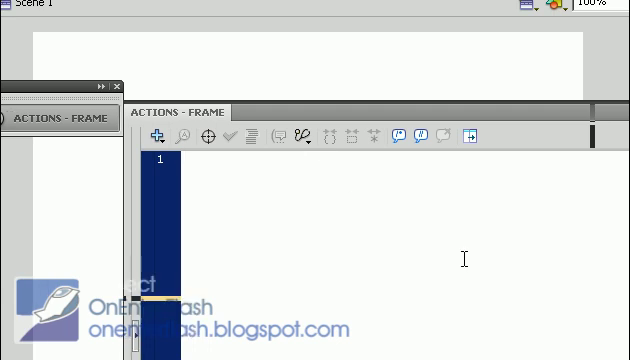
Step: Declare var Key:KeyObject = new KeyObject(stage) on line 1 of the frame script
click(184, 160)
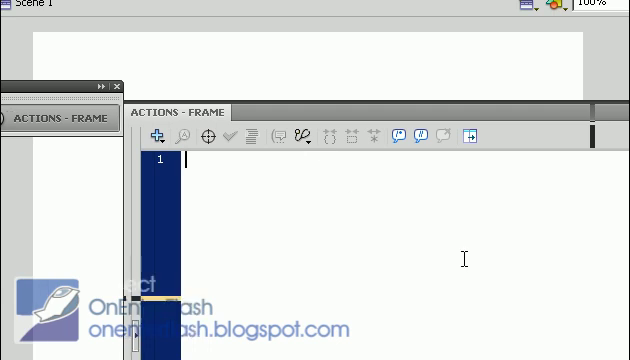
text(var)
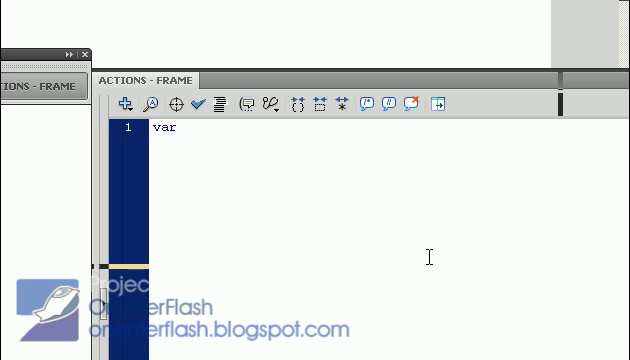
text(Key)
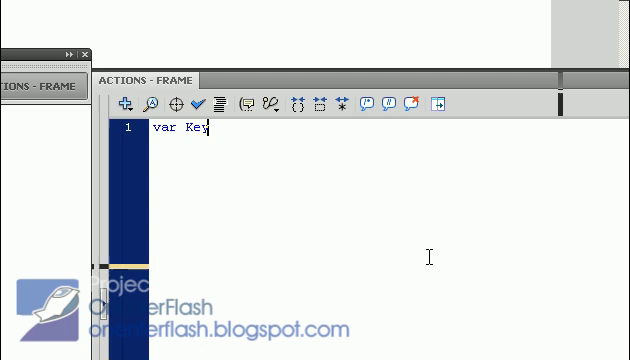
text(:)
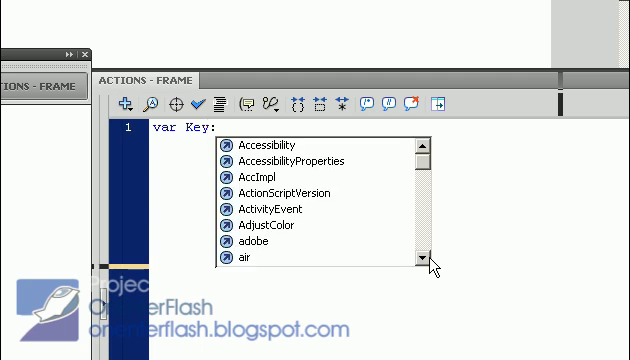
text(KeyObject =)
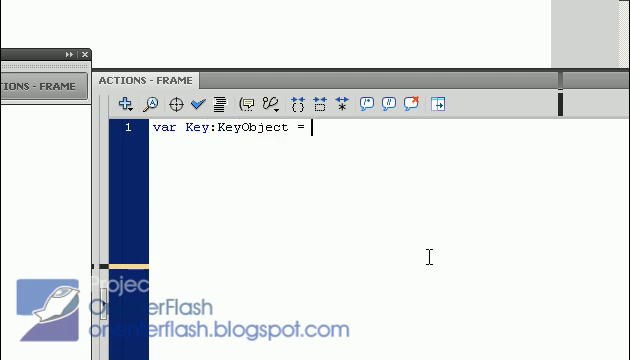
text(new Key)
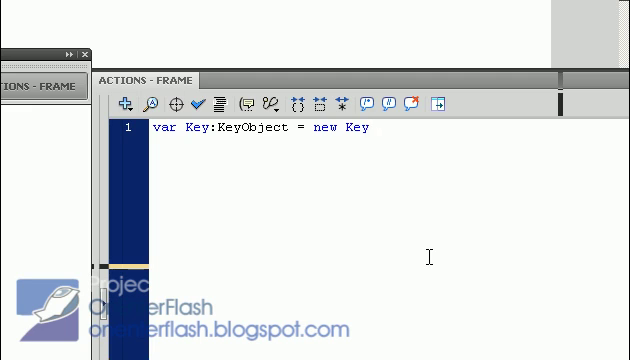
text(Object()
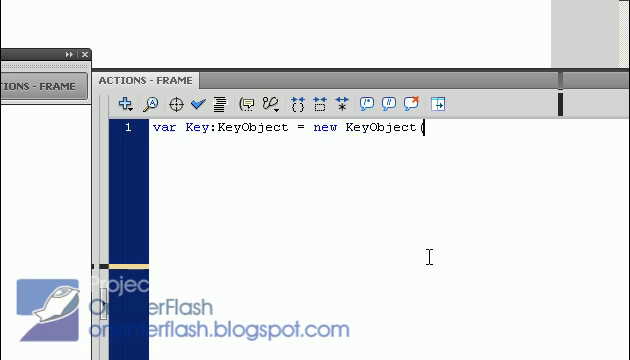
text((st)
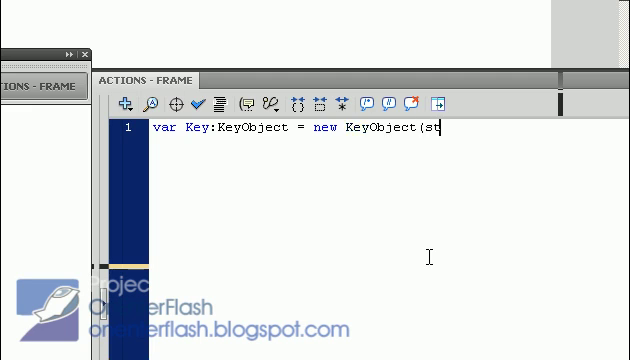
text(age);)
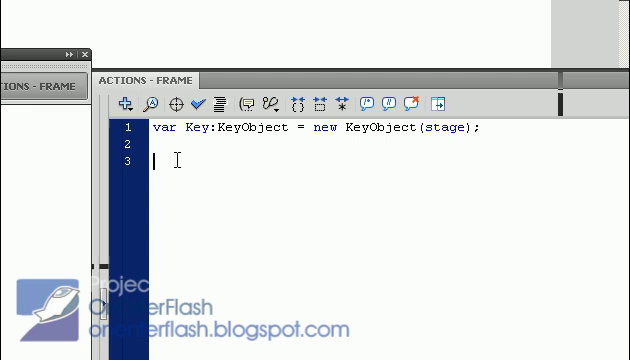
Step: Add stage.addEventListener(Event.ENTER_FRAME, onenter) to the script
text(stage)
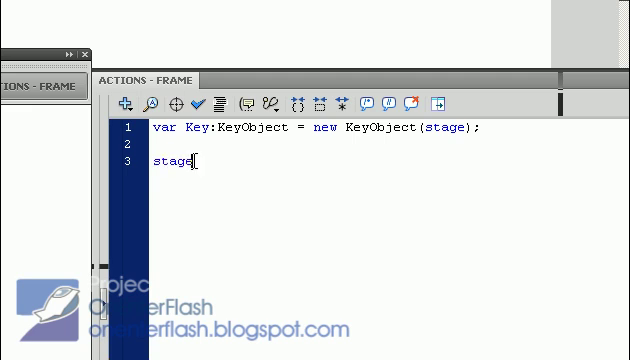
text(.ac)
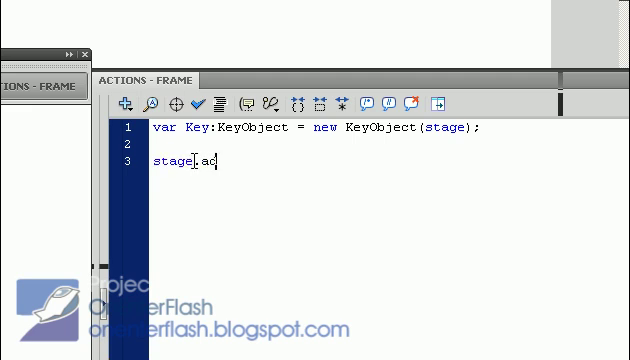
text(addEventListener)
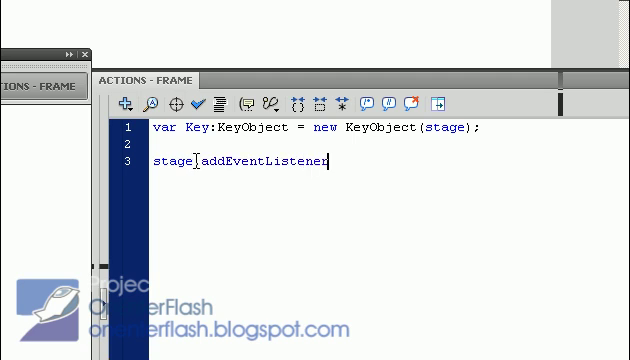
text(()
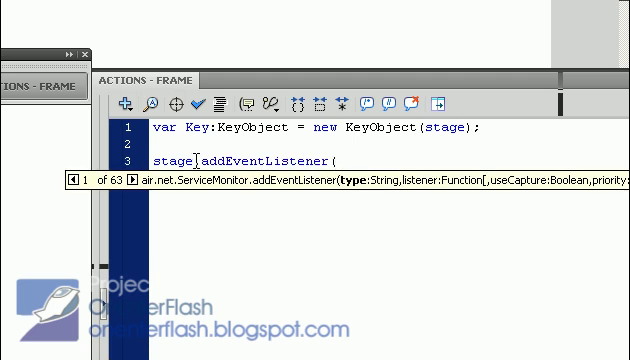
text(Event.ENTER_FRAME)
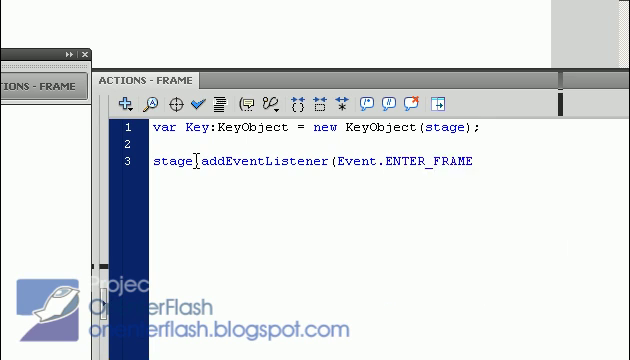
text(,)
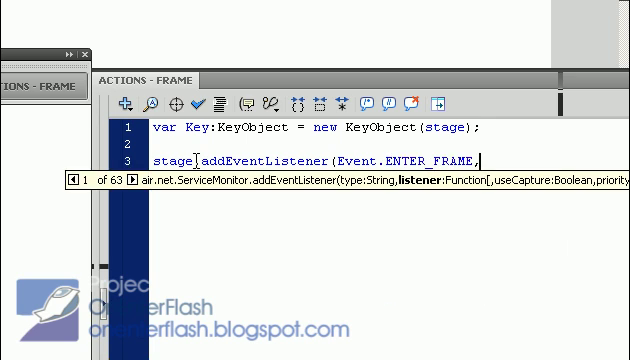
text(or)
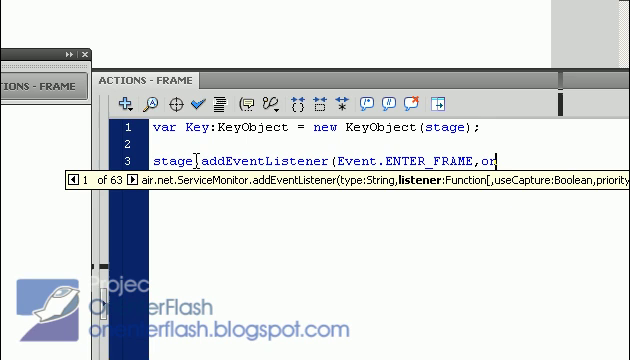
text(enter);)
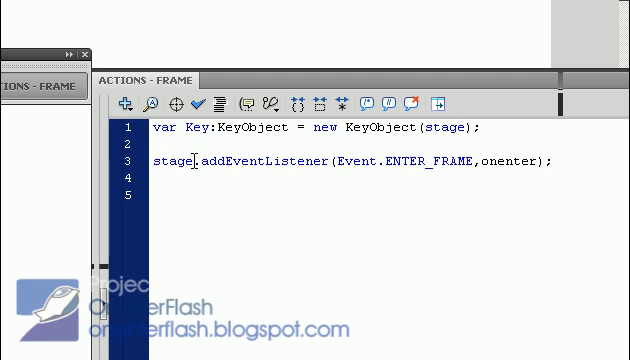
Step: Write the handler header function onenter(e:Event):void{
text(func)
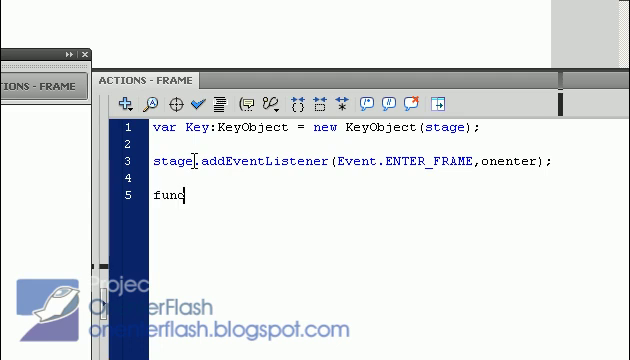
text(tion oner)
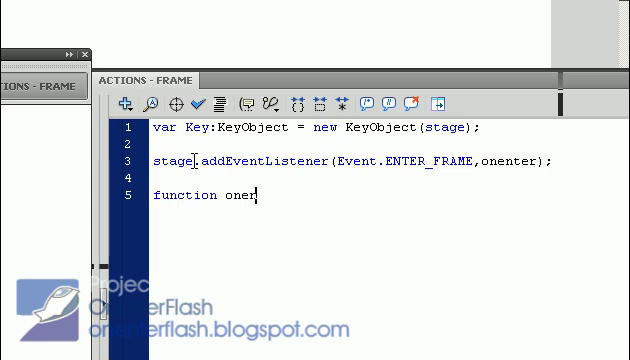
text(ter(e:)
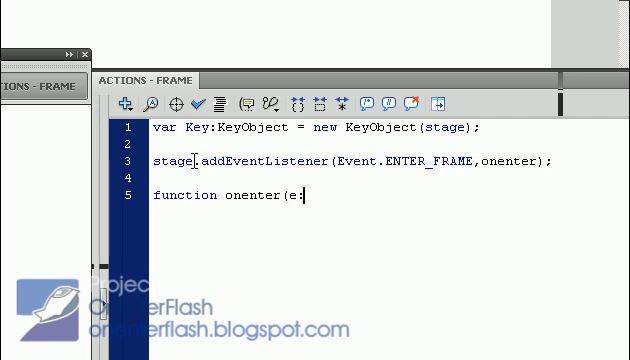
text(Event))
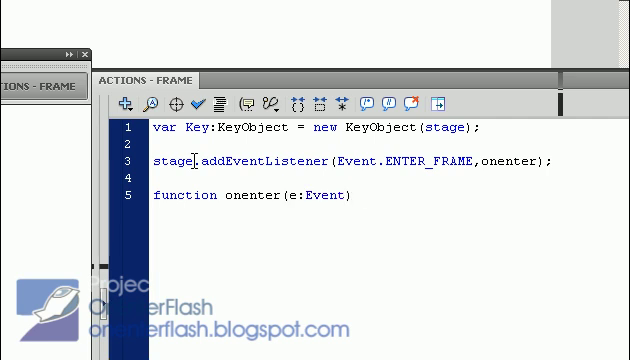
text(:c)
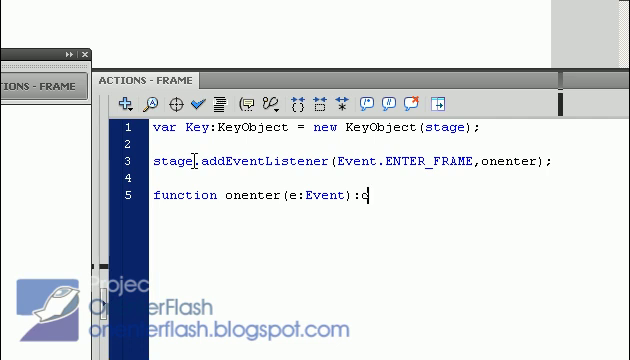
text(oid{)
text(H)
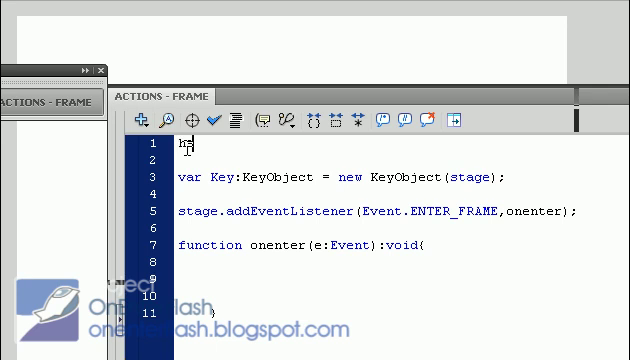
Step: Begin hero.gotoAndStop('sti... at the top of the script
text(ero.c)
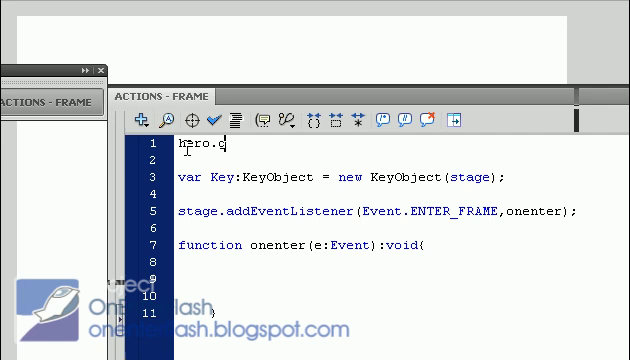
text(otoAndSt)
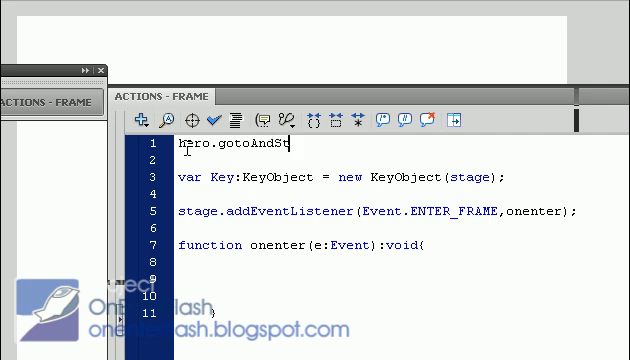
text(op()
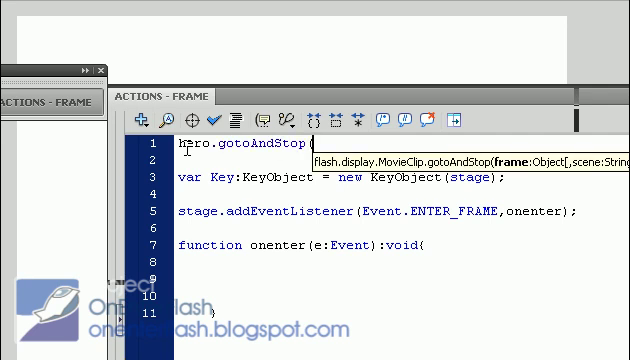
text(')
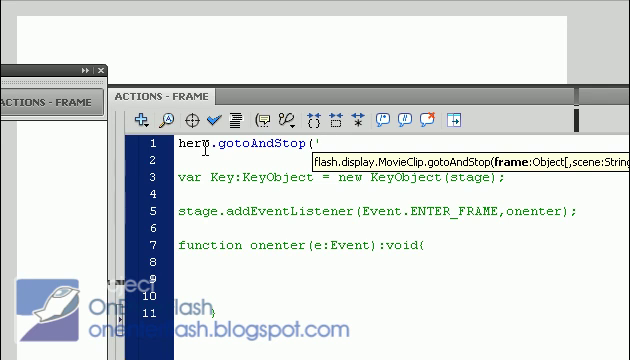
text(sti)
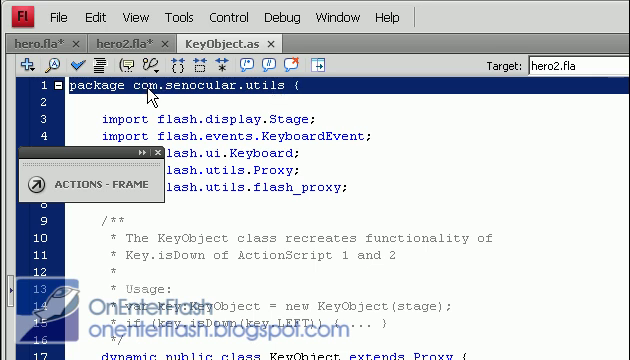
mouse_move(298, 96)
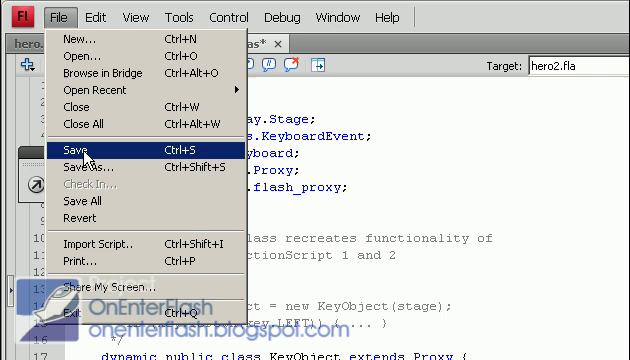
Step: Save the KeyObject.as class file
click(78, 148)
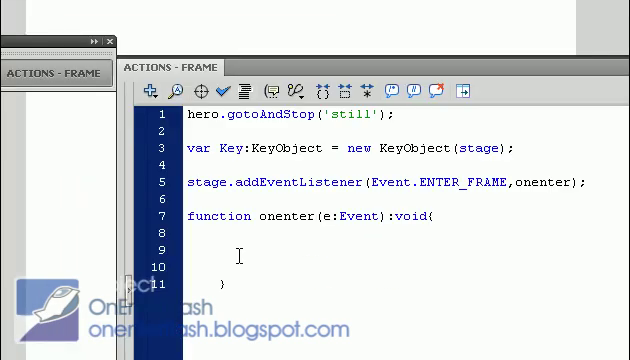
Step: Write if(Key.isDown(Key.RIGHT)){ inside the onenter function
text(if()
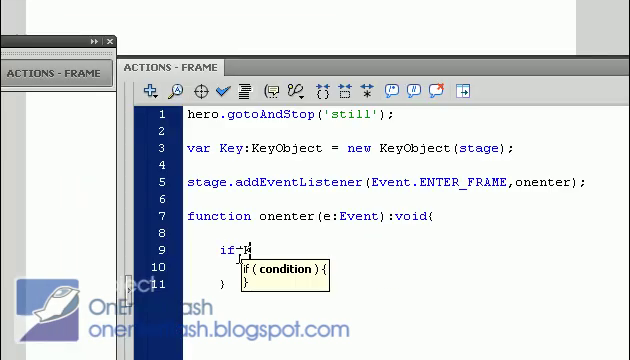
text(ey.)
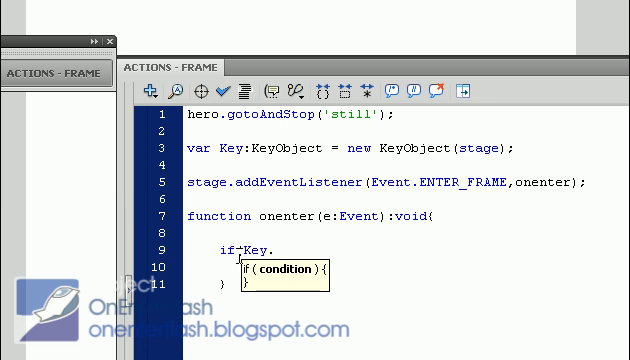
text(isDow)
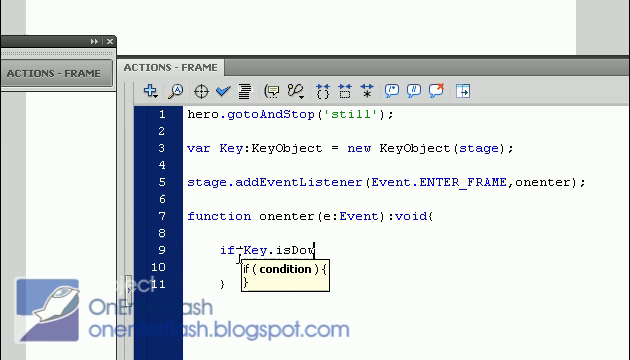
text(n()
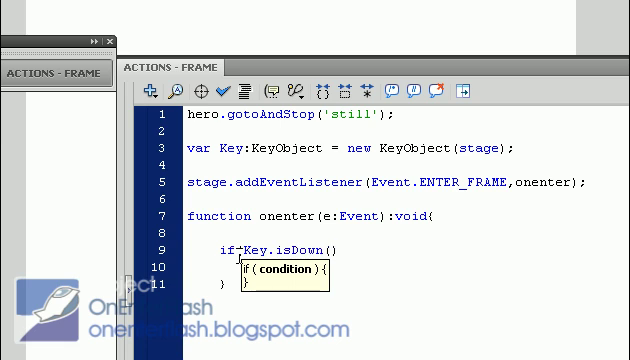
text(K)
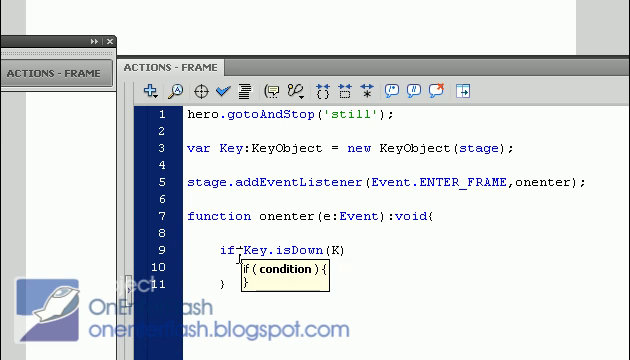
text(Key.)
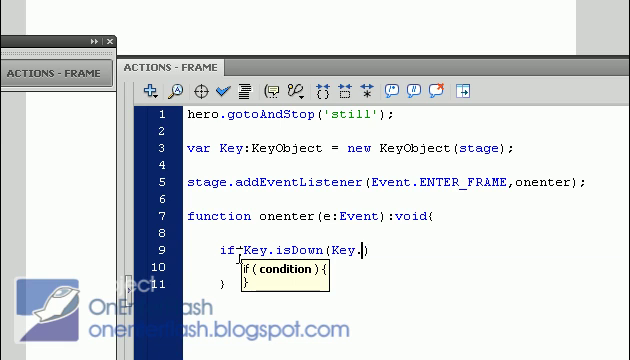
text(R)
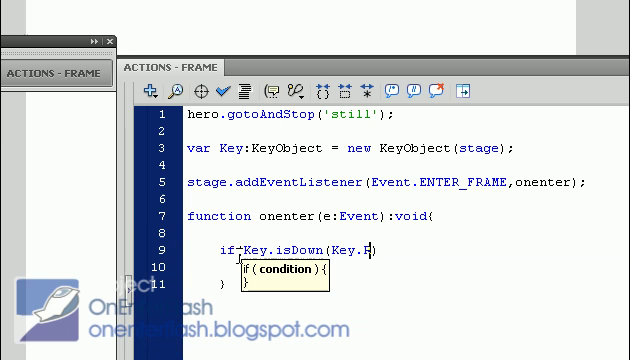
text(IGHT)
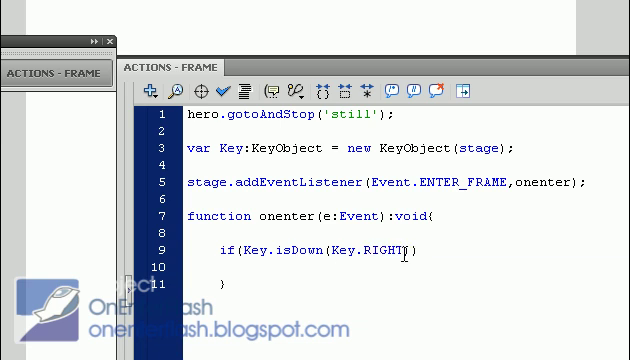
text(){)
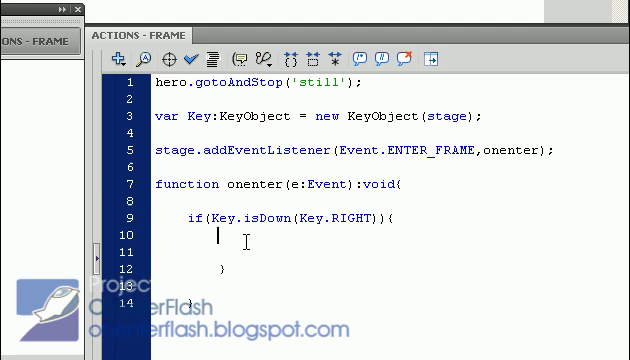
Step: Inside the right-arrow block write hero.x+=5; and begin hero.scaleX=
text(he)
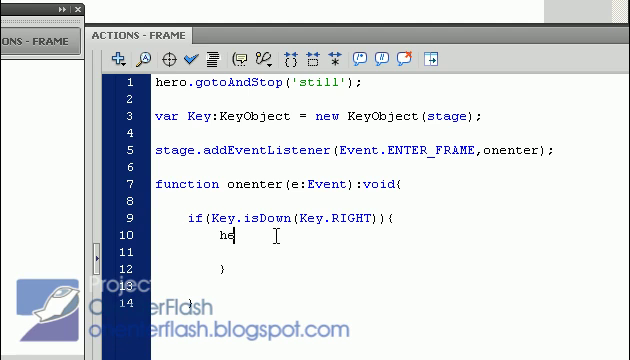
text(ro.x)
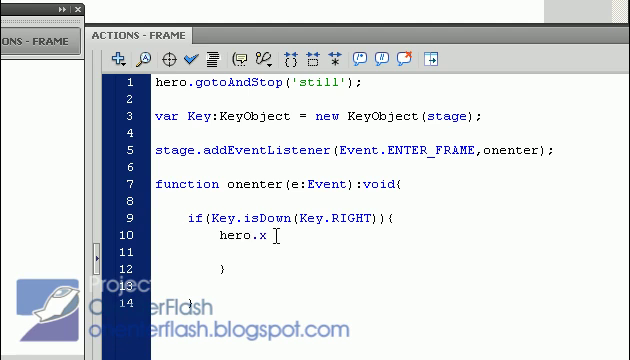
text(+=)
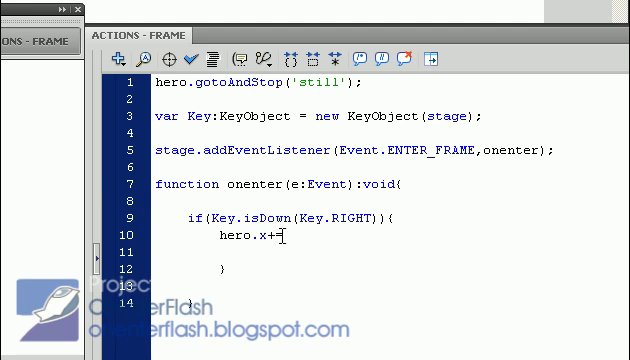
text(5;)
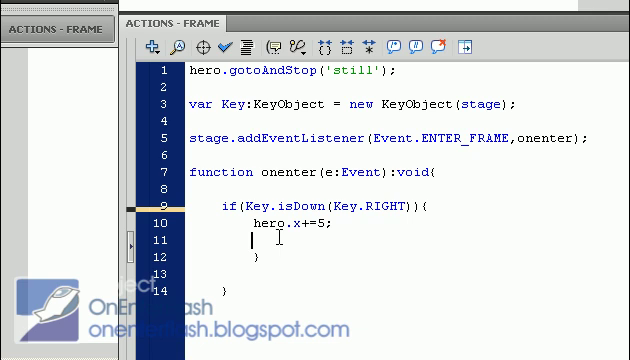
text(h)
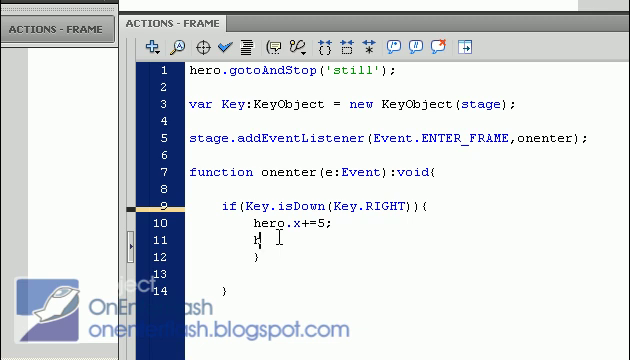
text(hero.)
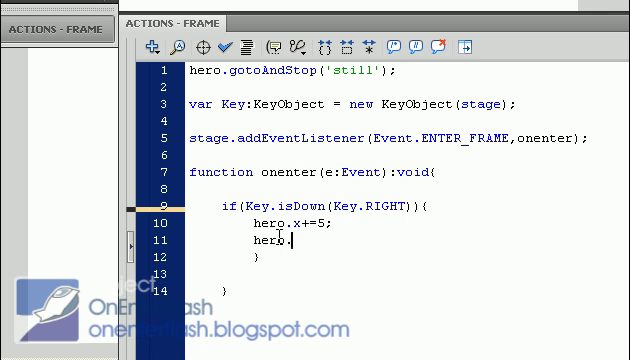
text(scaleX)
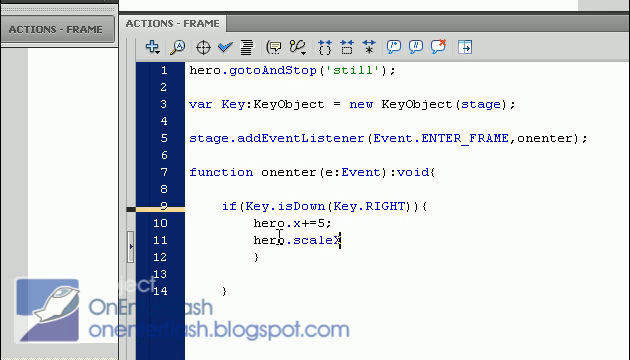
text(=-1;)
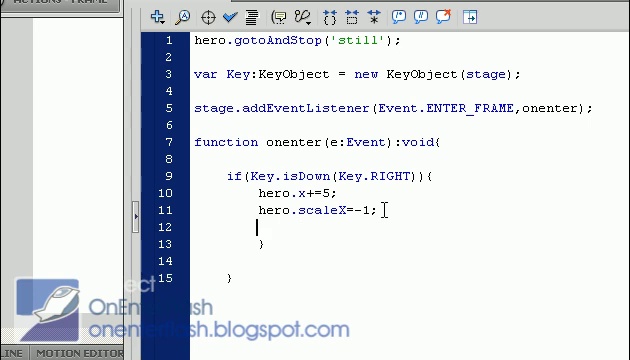
Step: Add hero.gotoAndStop('walking') and change the copied block's RIGHT to LEFT
text(hero)
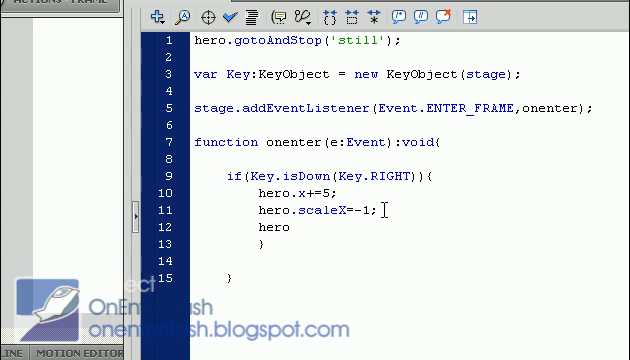
text(.c)
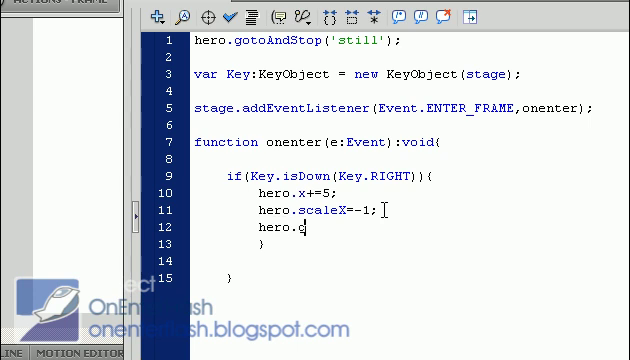
text(gotoAndStop('walking');)
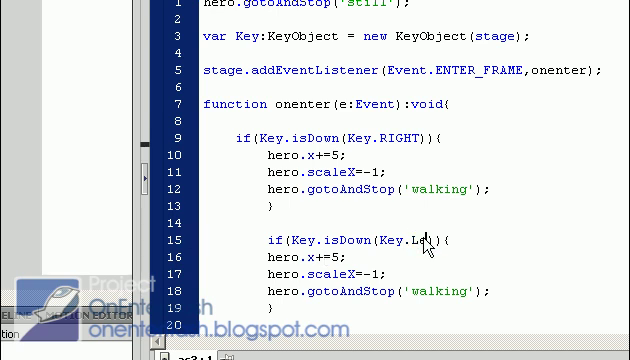
text(FT)
click(308, 256)
text(-)
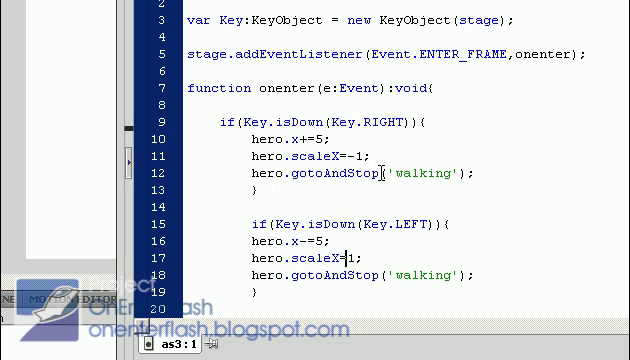
scroll(down, 3)
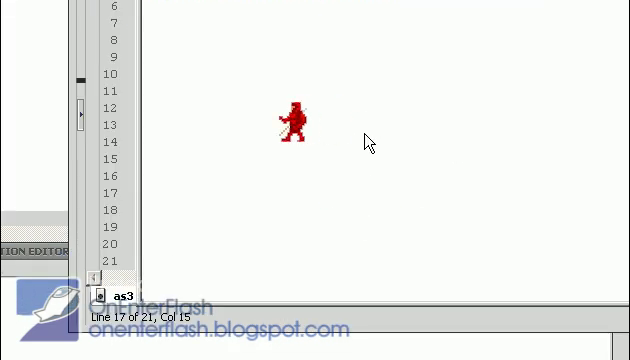
Step: Select the block-joining braces to rewrite them as }else if(Key.isDown(Key.LEFT)){
drag(292, 124, 400, 130)
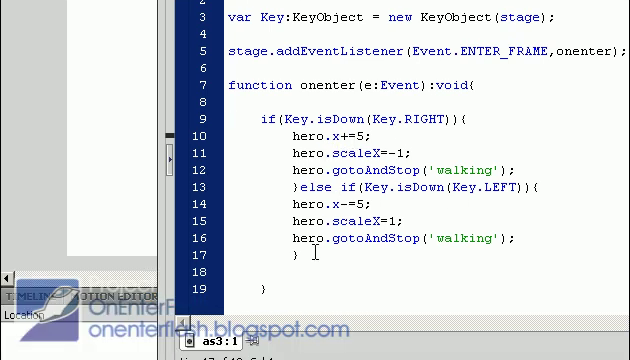
Step: Write else{ hero.gotoAndStop(...) } with the frame label retyped from 'walking' to 'still'
text(e)
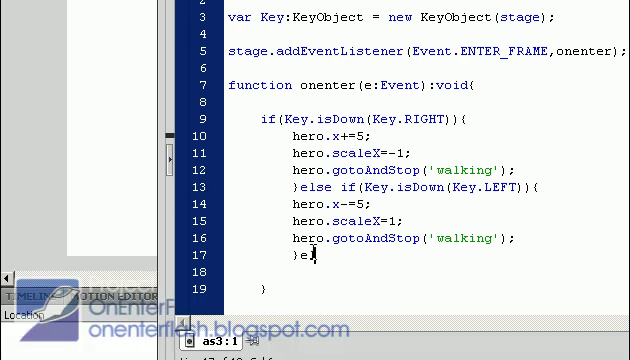
text(lse{)
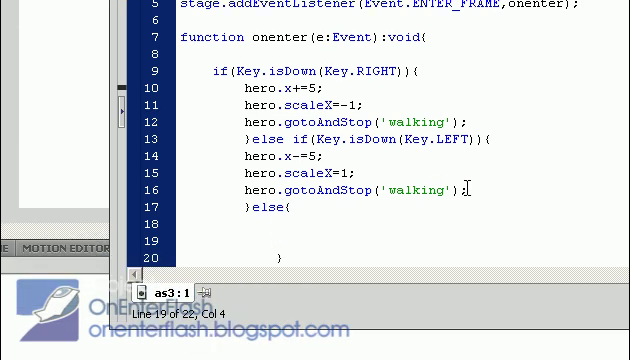
text(hero.gotoAndStop('walking');)
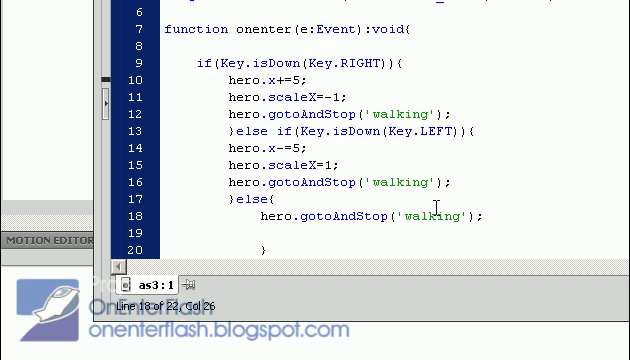
text(still)
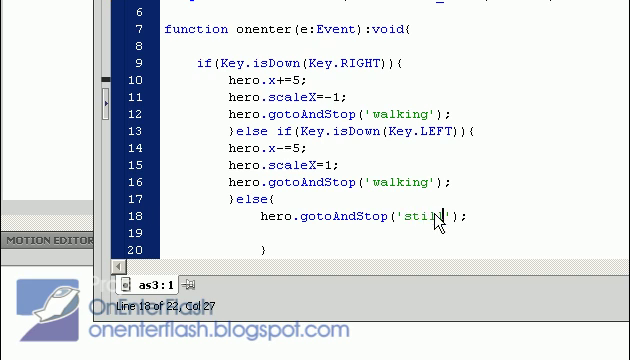